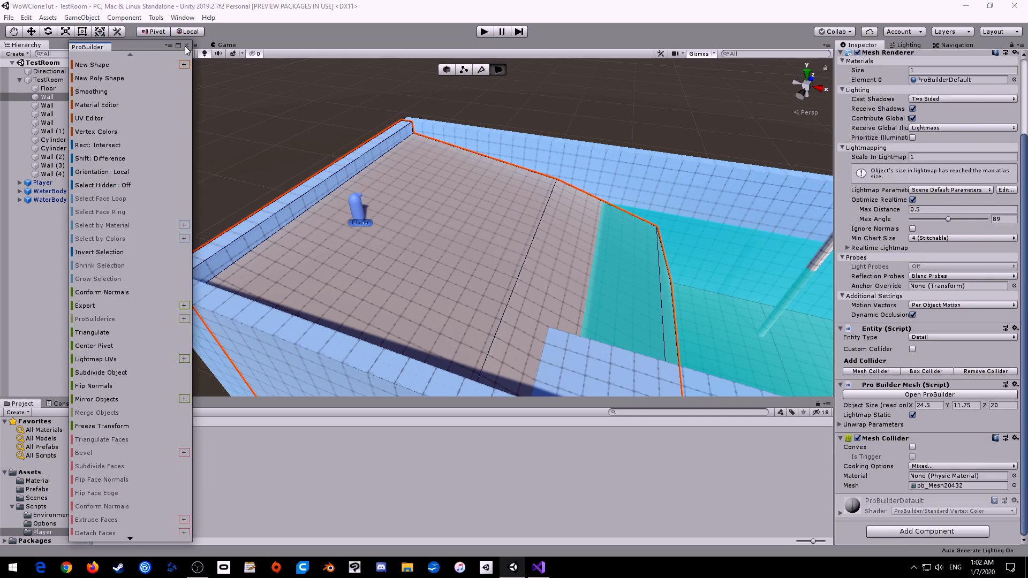
- Close the ProBuilder tools panel, leaving the TestRoom scene and editor panels
left_click(186, 46)
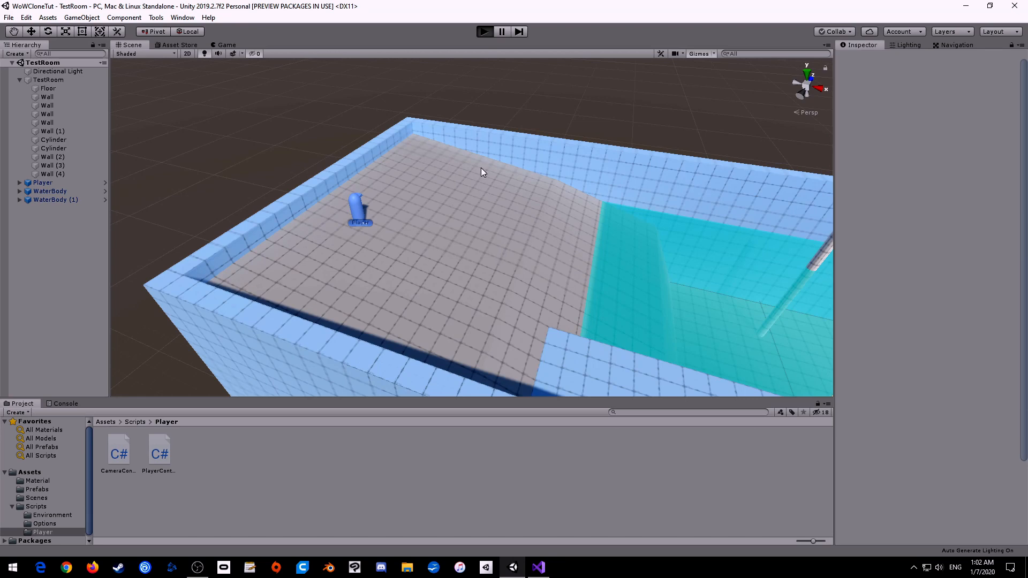
- Enter play mode to run the TestRoom scene
left_click(484, 31)
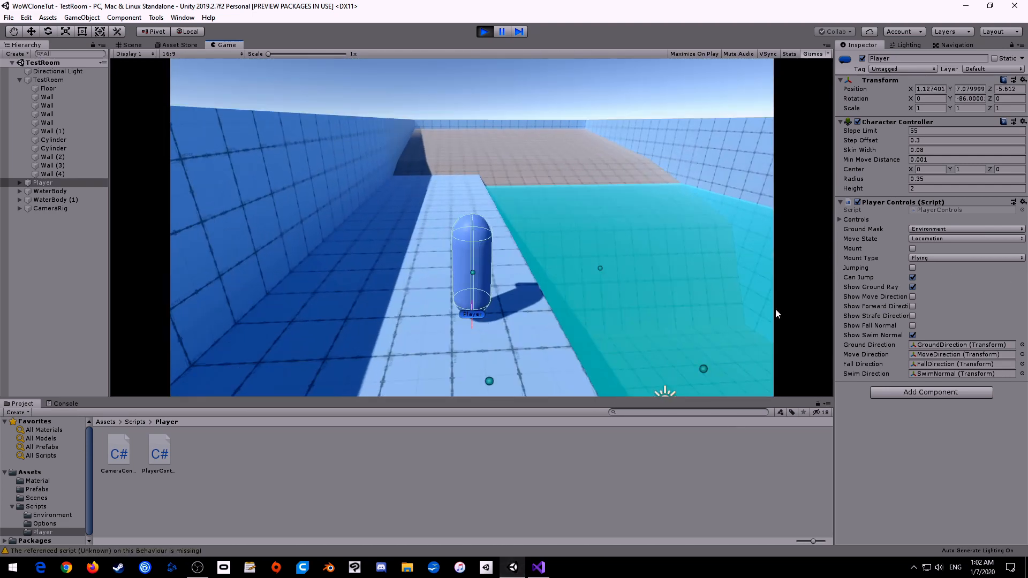
- Switch the Player Controls Mount Type from Flying to Ground and enable Mount
left_click(964, 258)
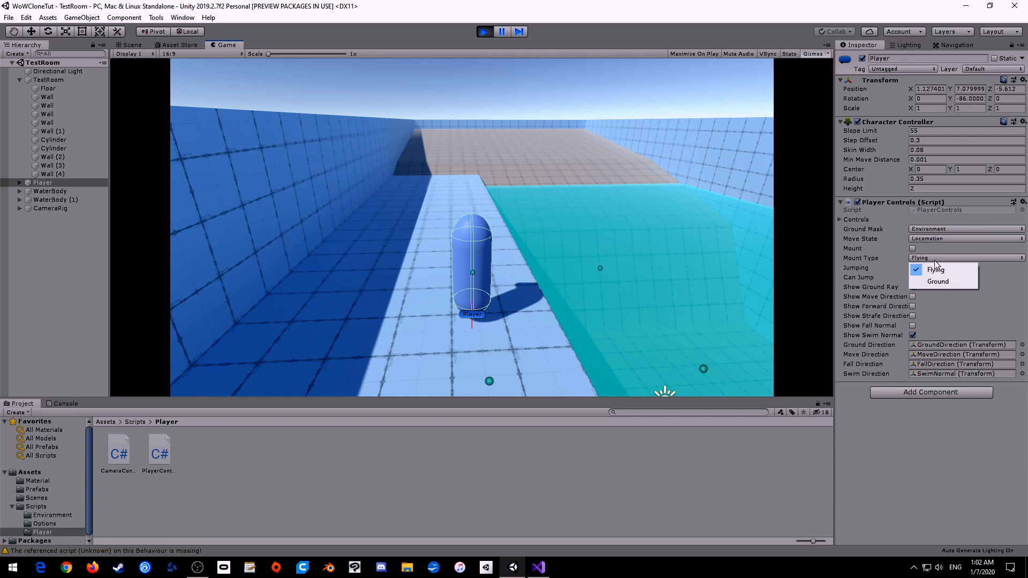
left_click(927, 269)
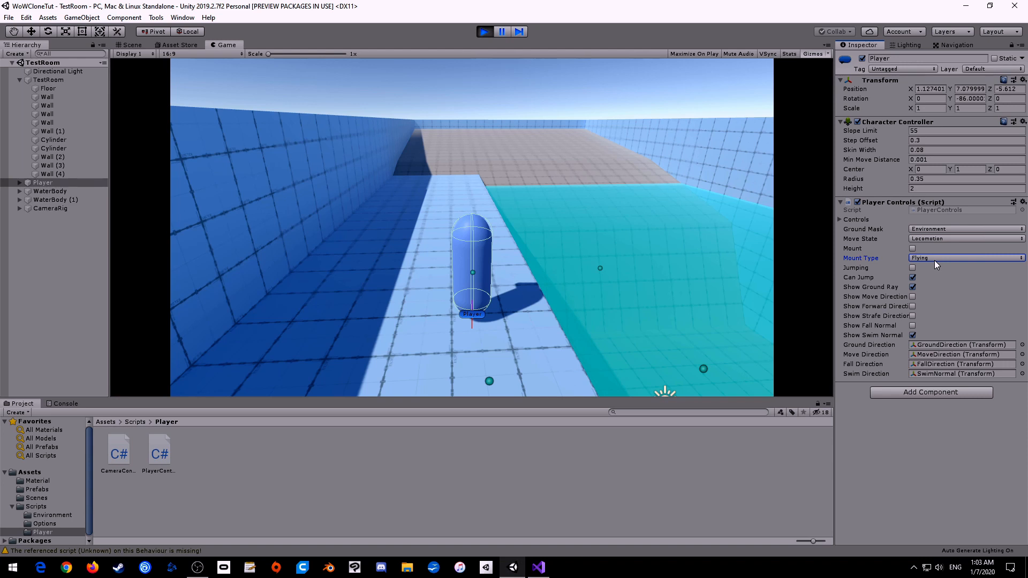
mouse_move(931, 272)
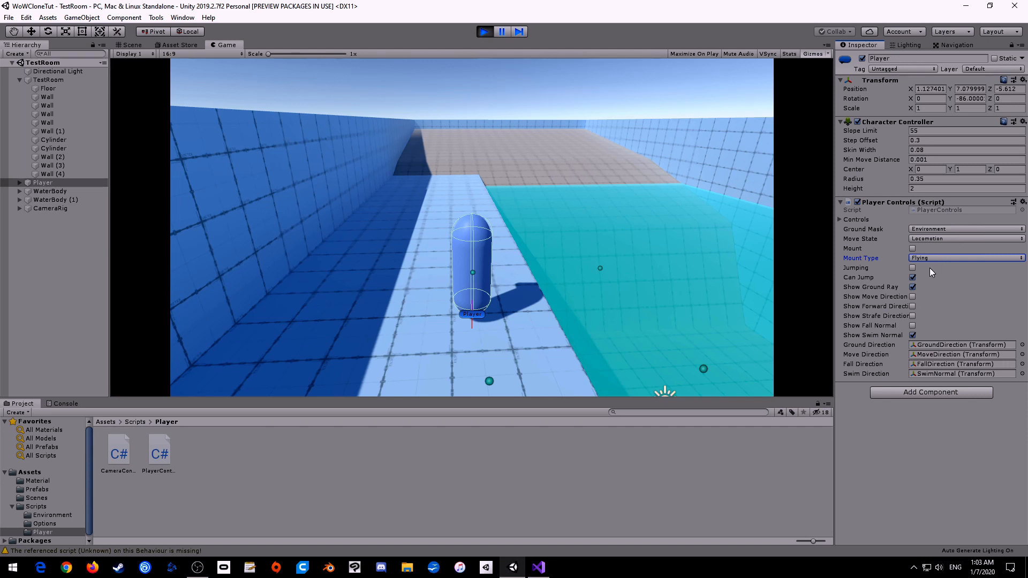
left_click(964, 258)
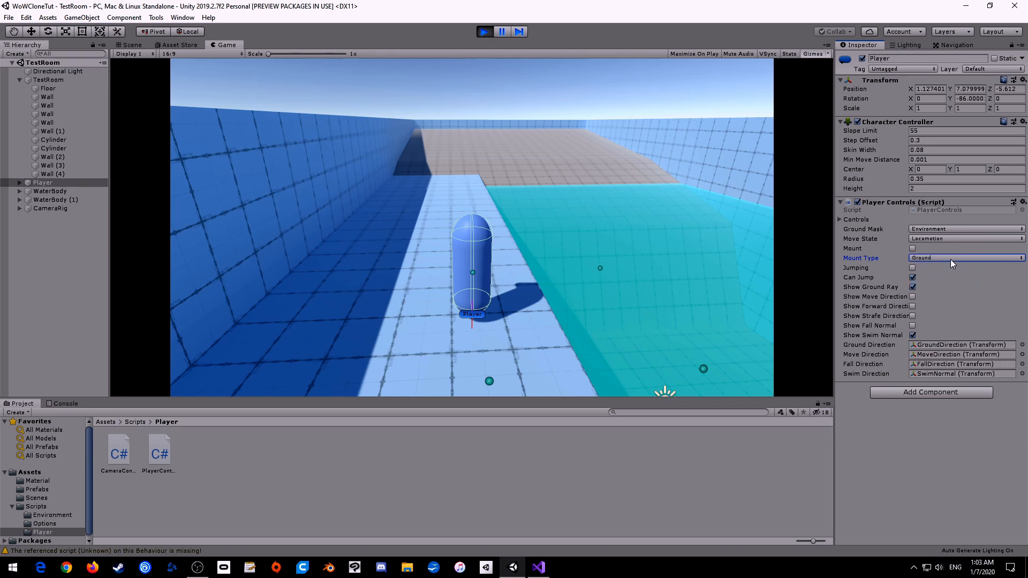
left_click(912, 248)
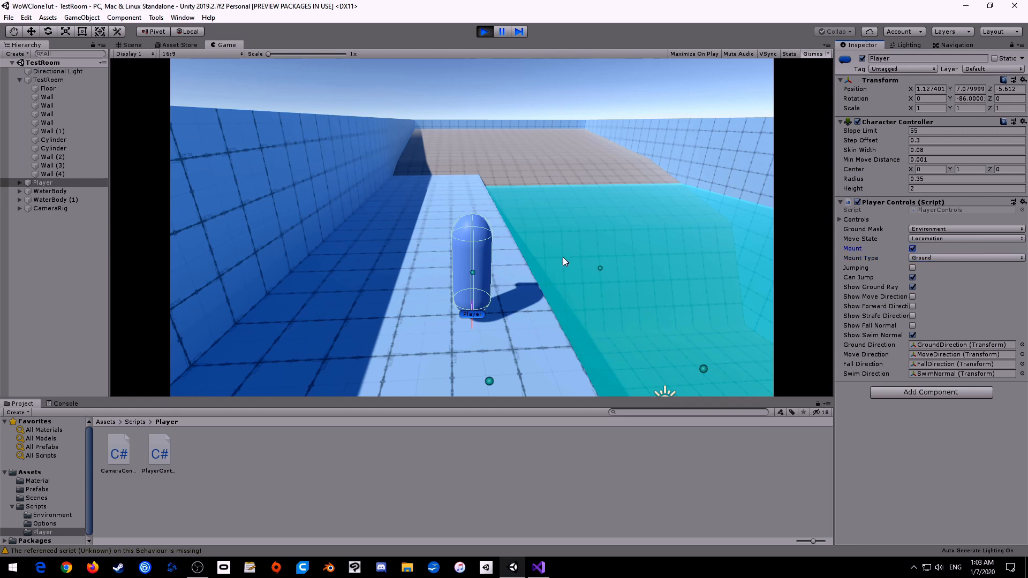